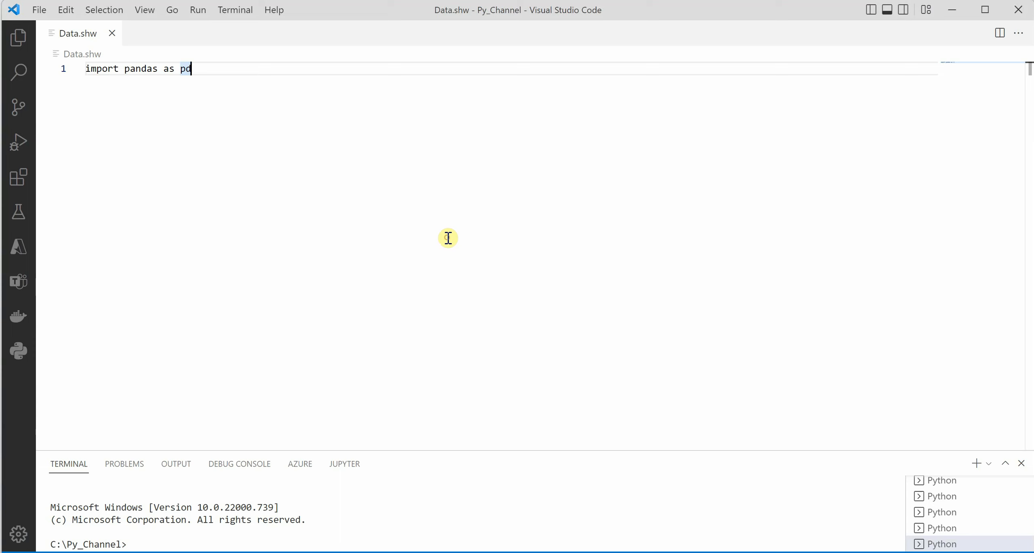
pyautogui.moveTo(143, 89)
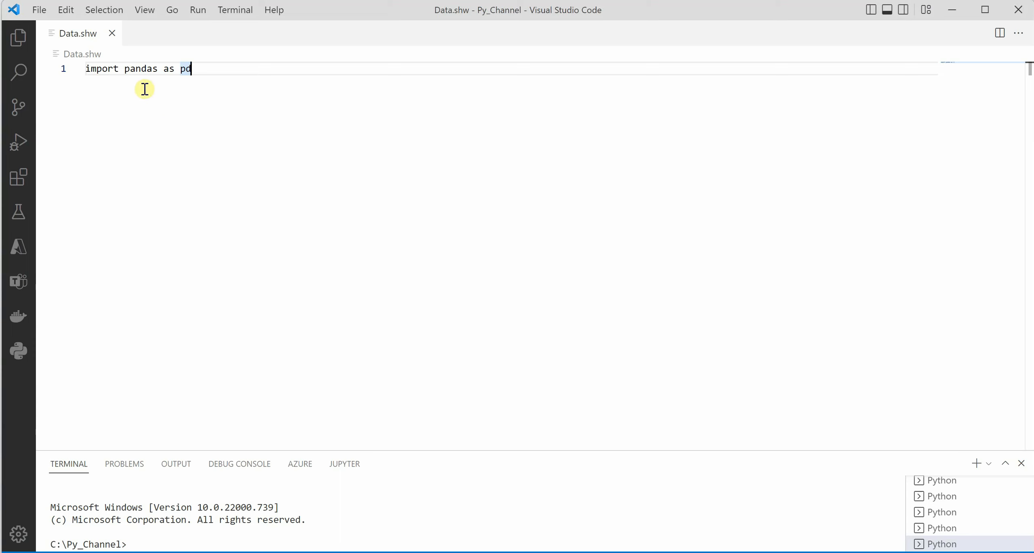
pyautogui.moveTo(212, 118)
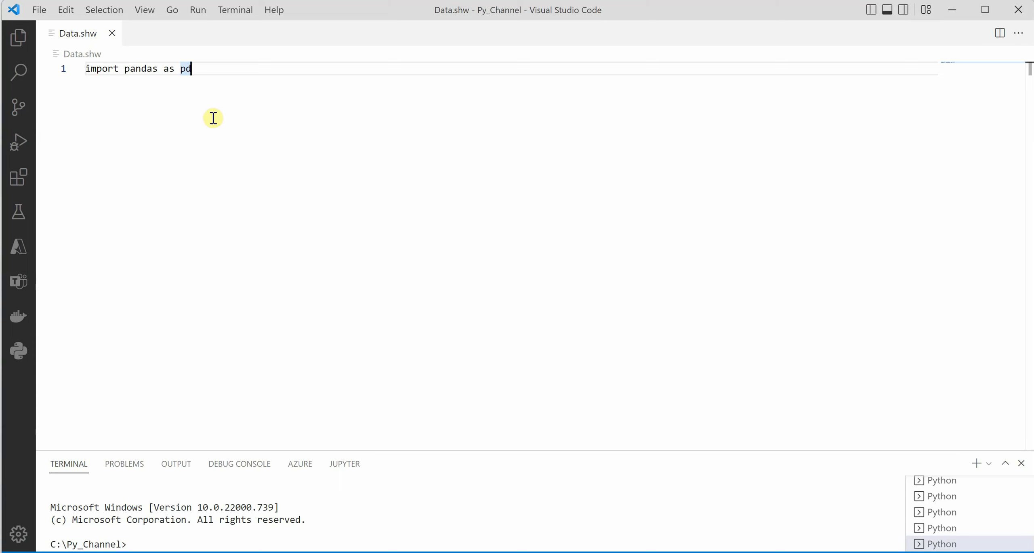
pyautogui.moveTo(269, 136)
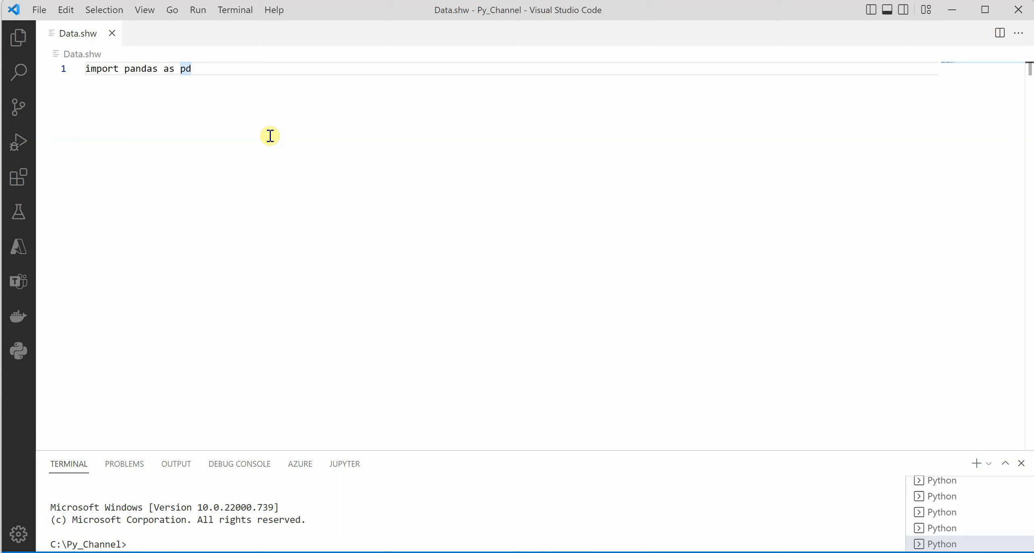
# Step: Test typing 'pd.' below the import line, confirming no pandas suggestions, then delete it
pyautogui.click(191, 69)
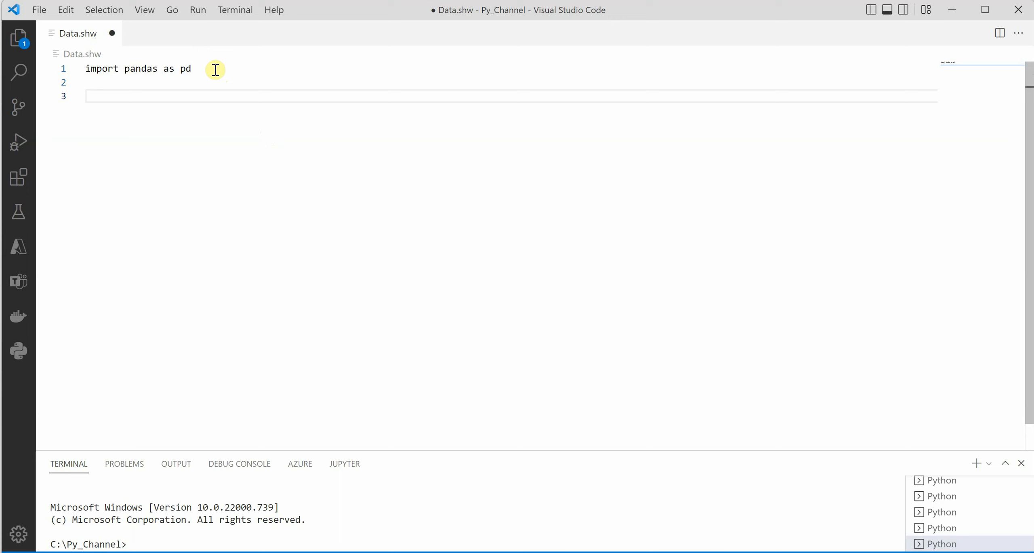
pyautogui.write('pd')
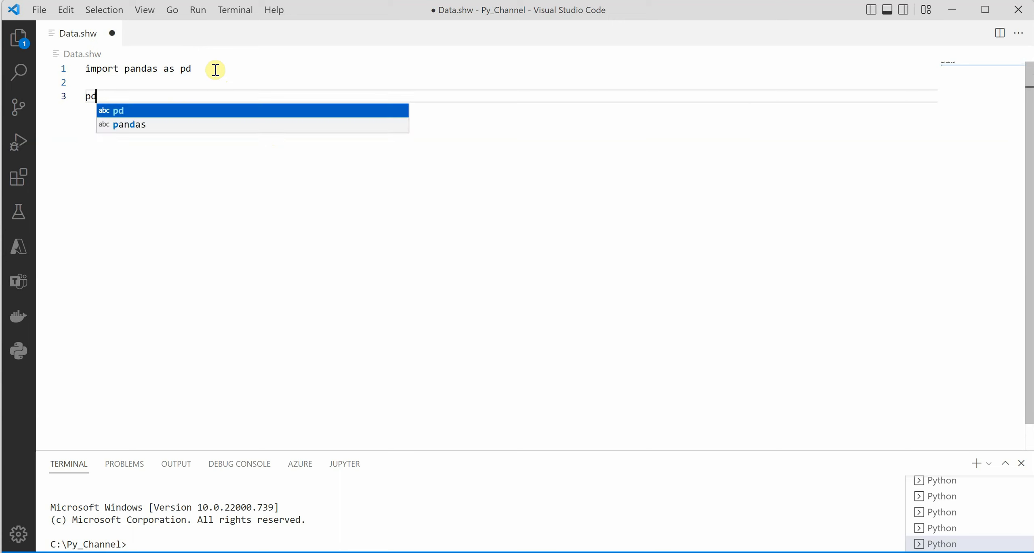
pyautogui.write('.')
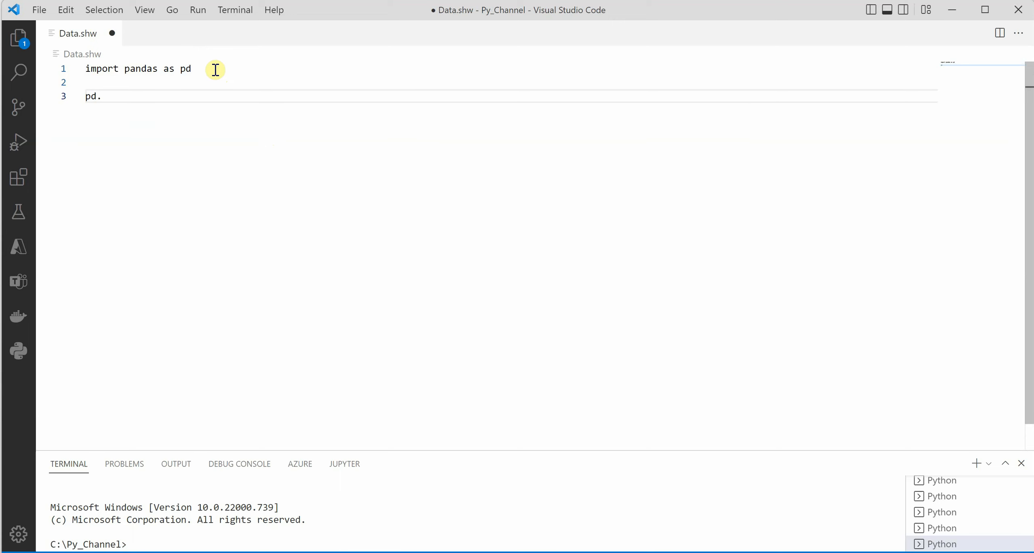
pyautogui.press('Backspace')
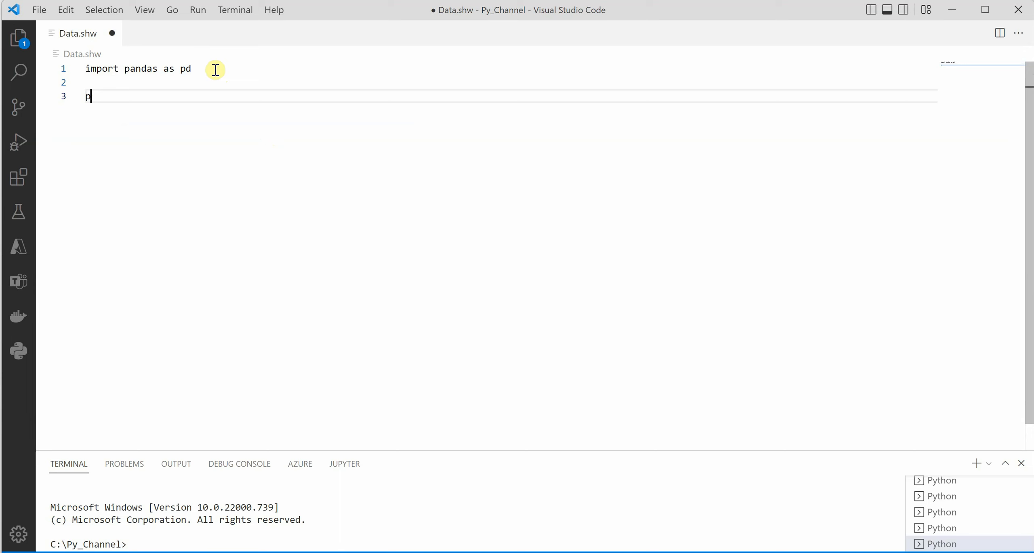
pyautogui.press('Backspace')
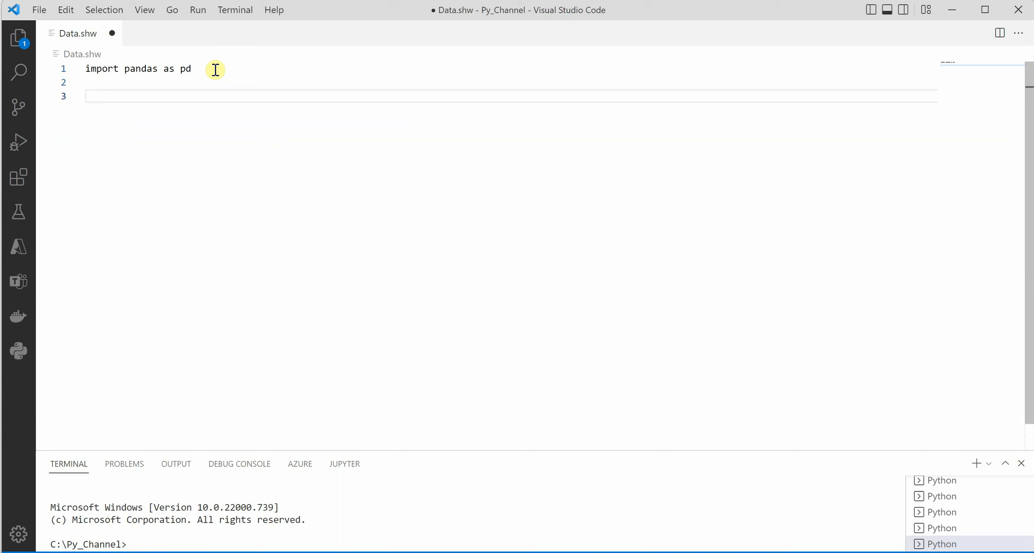
pyautogui.click(192, 69)
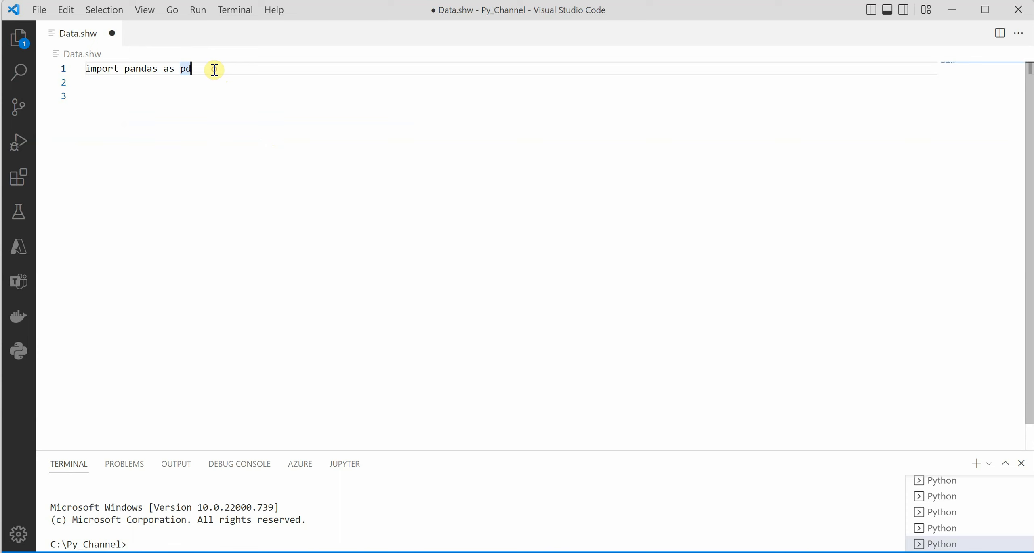
# Step: Set Data.shw's language mode to Python through the Command Palette's Change Language Mode
pyautogui.click(144, 9)
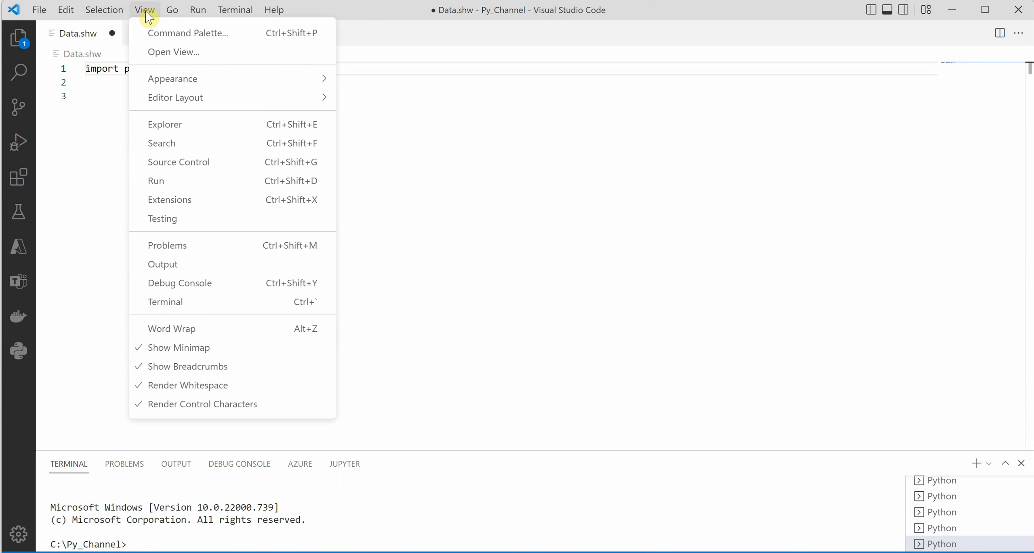
pyautogui.click(188, 32)
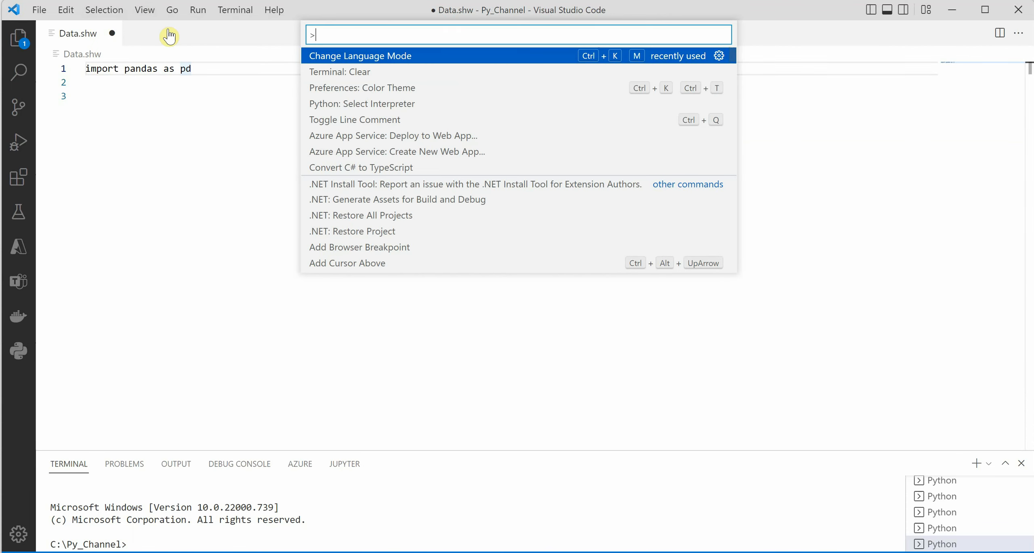
pyautogui.moveTo(372, 62)
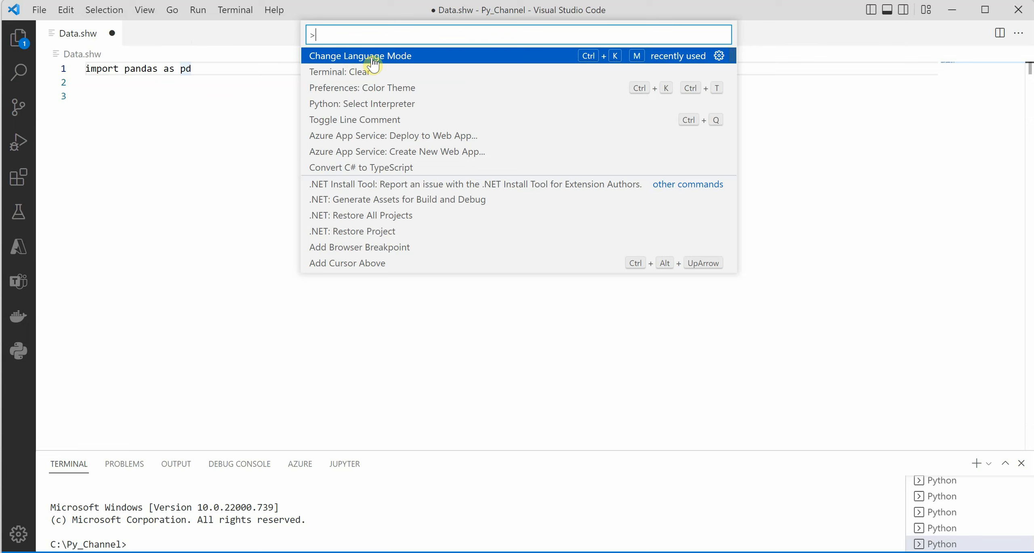
pyautogui.click(360, 55)
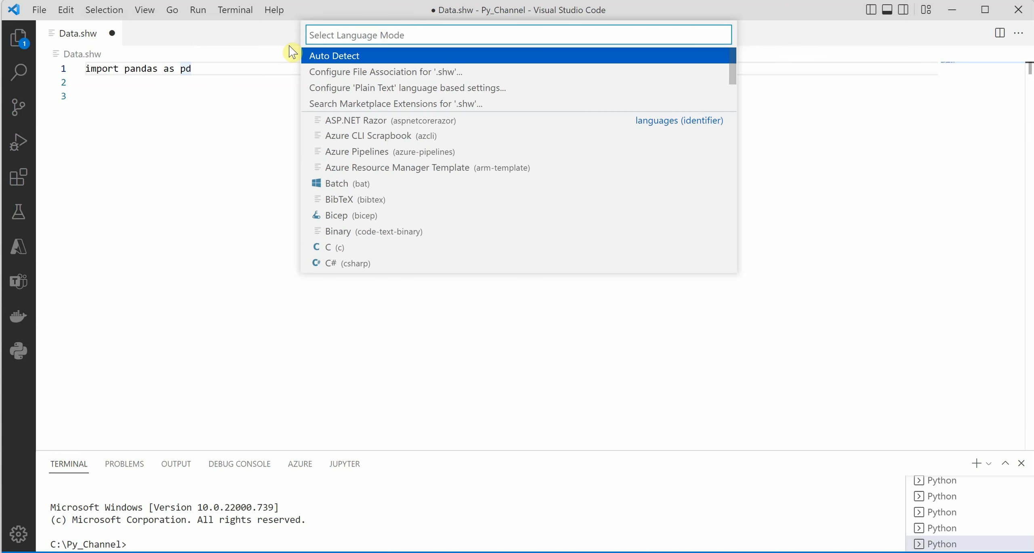
pyautogui.scroll(-3)
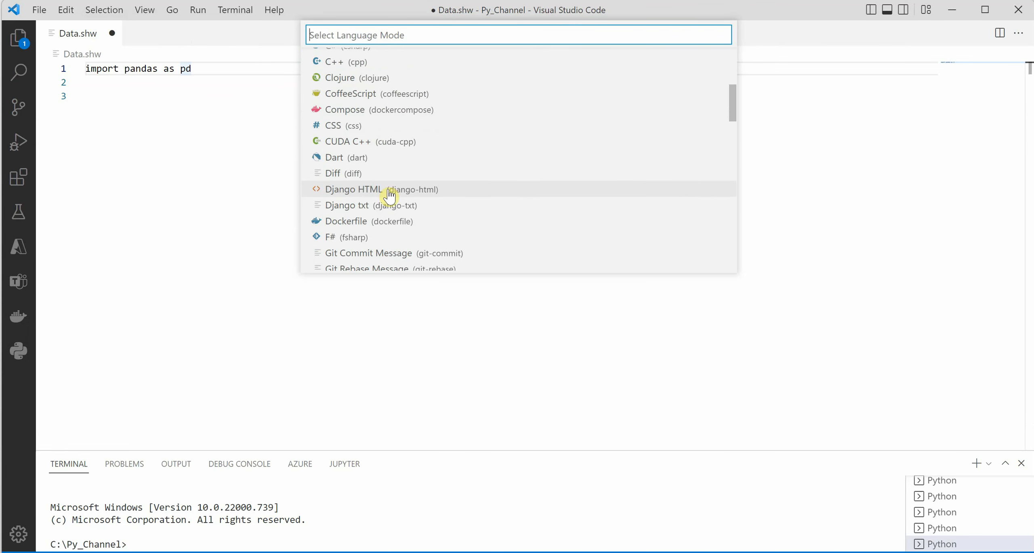
pyautogui.scroll(-3)
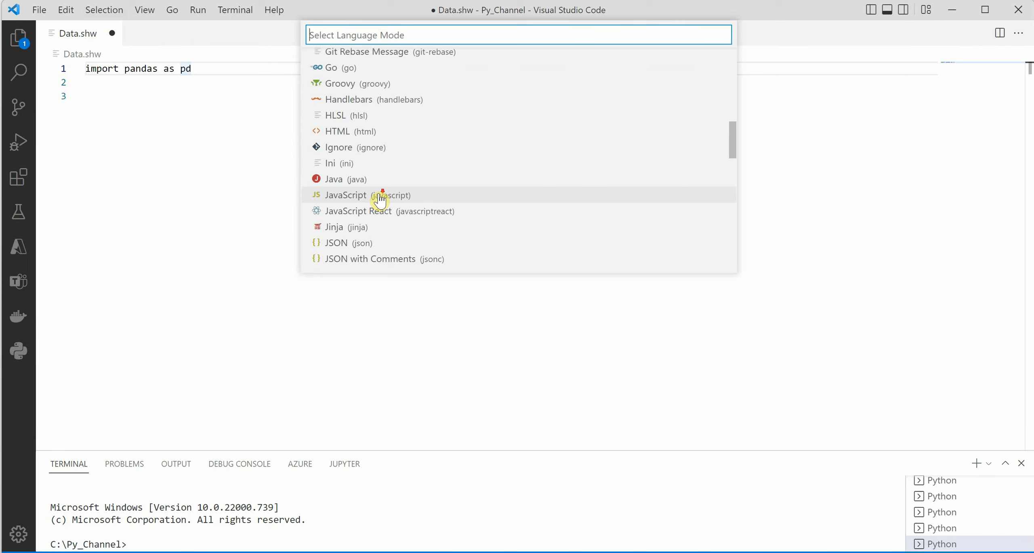
pyautogui.scroll(-3)
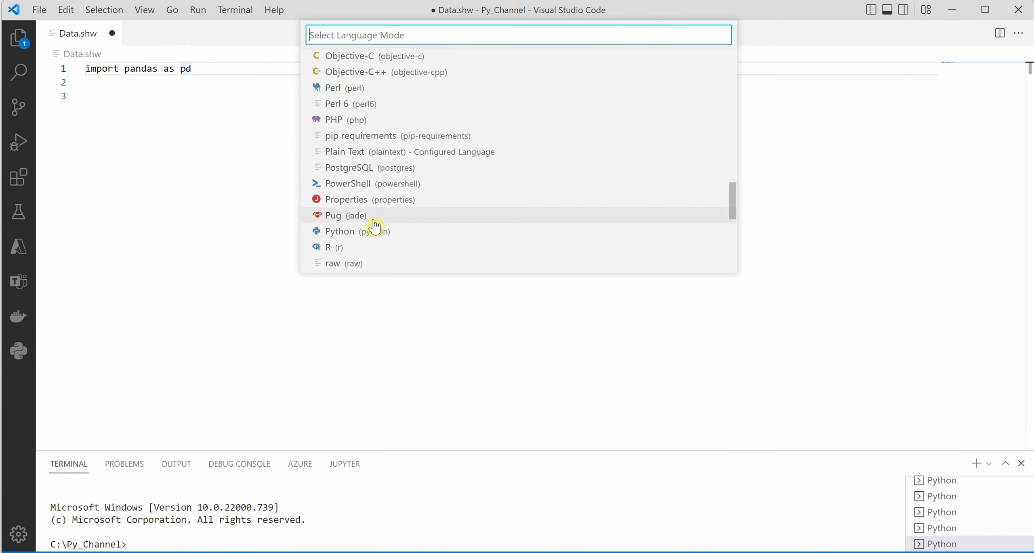
pyautogui.click(340, 231)
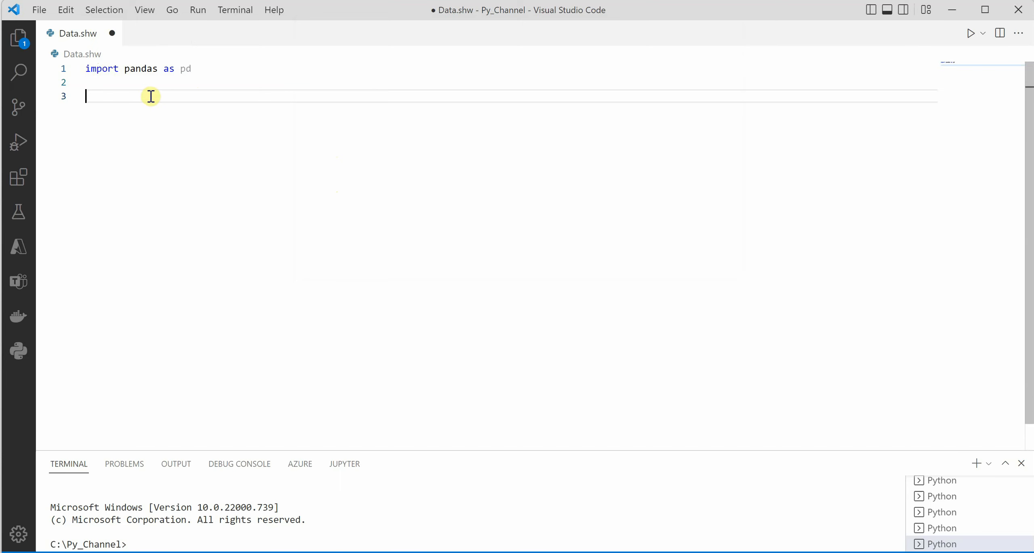
# Step: Type 'pd.' on line 3, check the Series and DataFrame suggestions, and dismiss the list
pyautogui.write('pd')
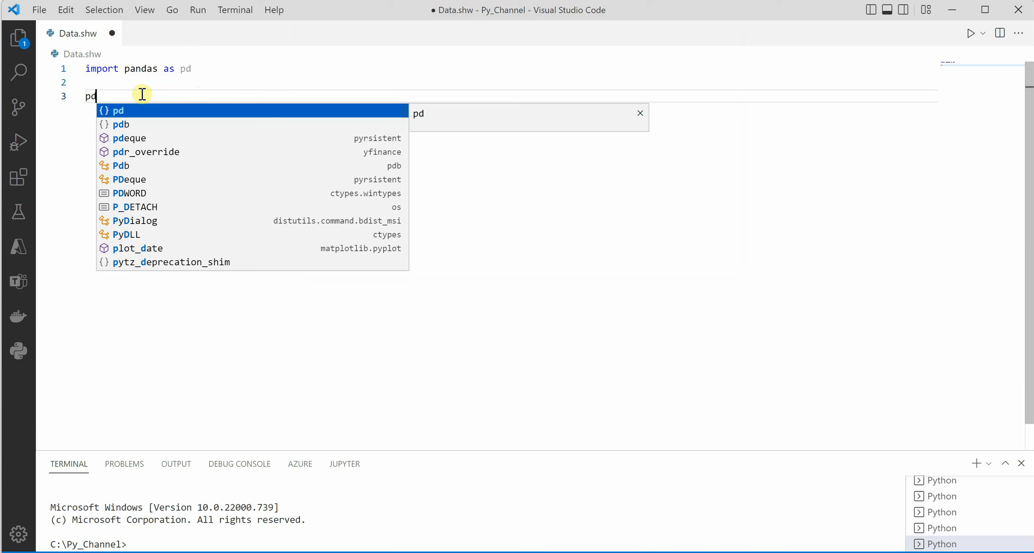
pyautogui.write('.')
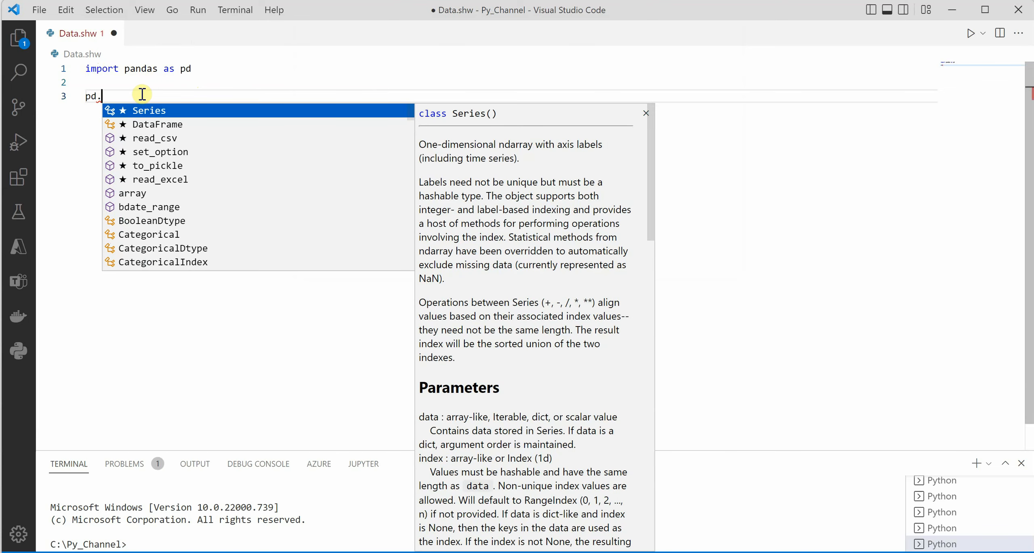
pyautogui.moveTo(200, 275)
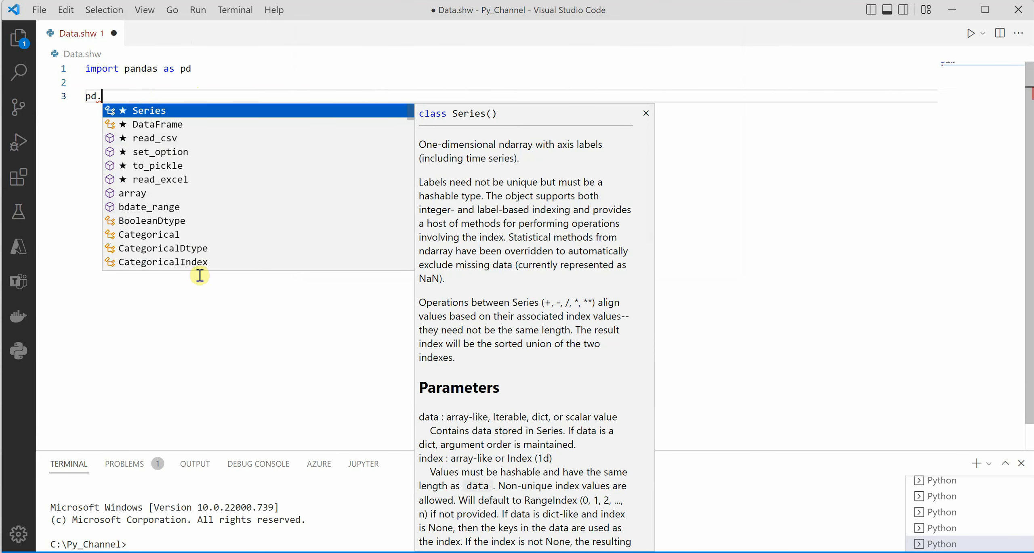
pyautogui.moveTo(199, 71)
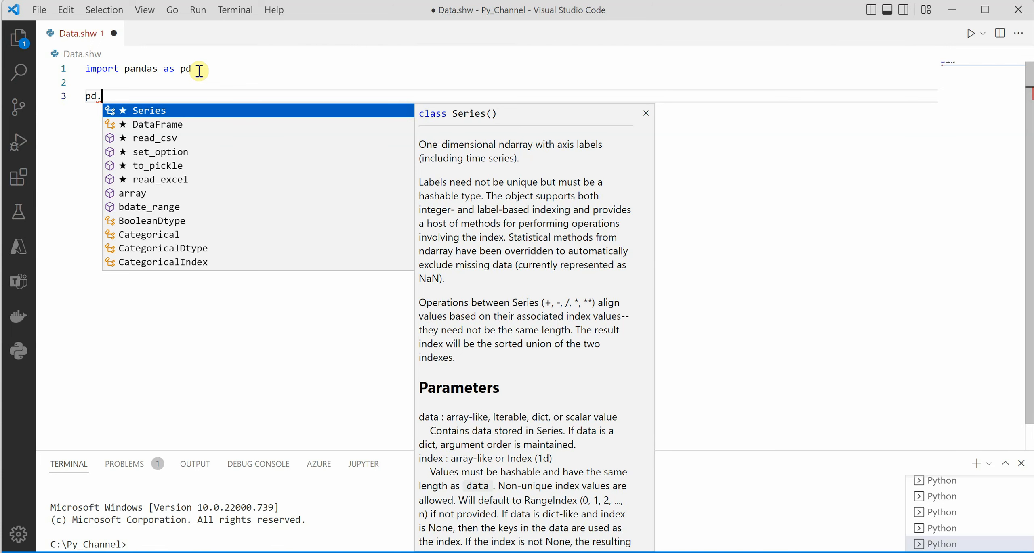
pyautogui.press('Escape')
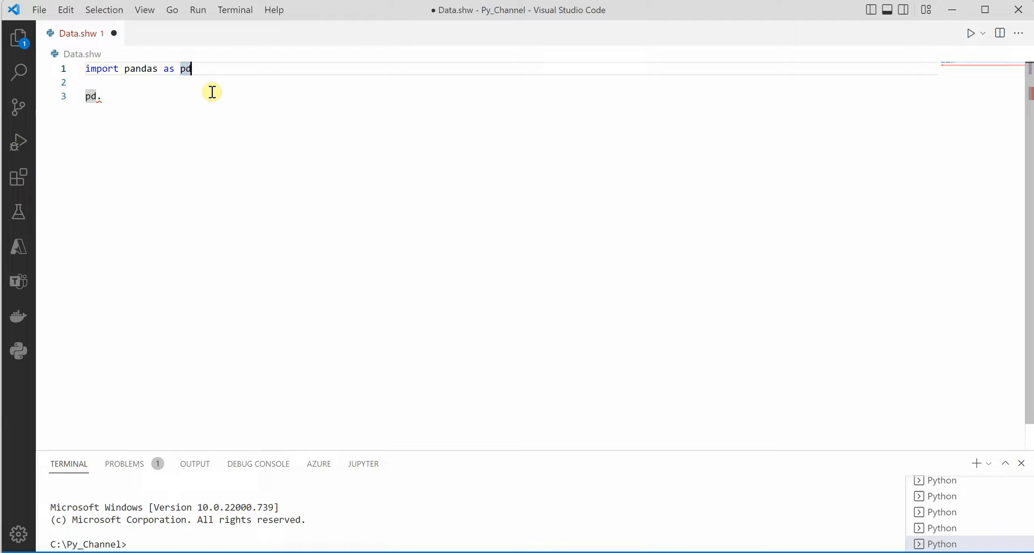